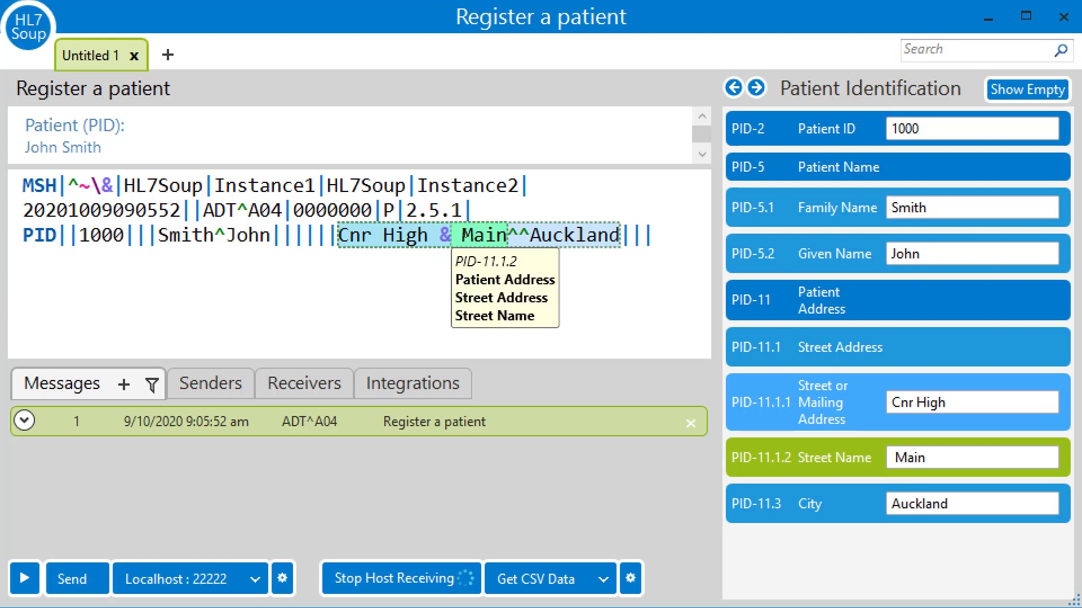
- Edit PID-11.1 Street Address so the ampersand reads as the HL7 escape \T\
{"action": "left_click", "coordinate": [897, 403]}
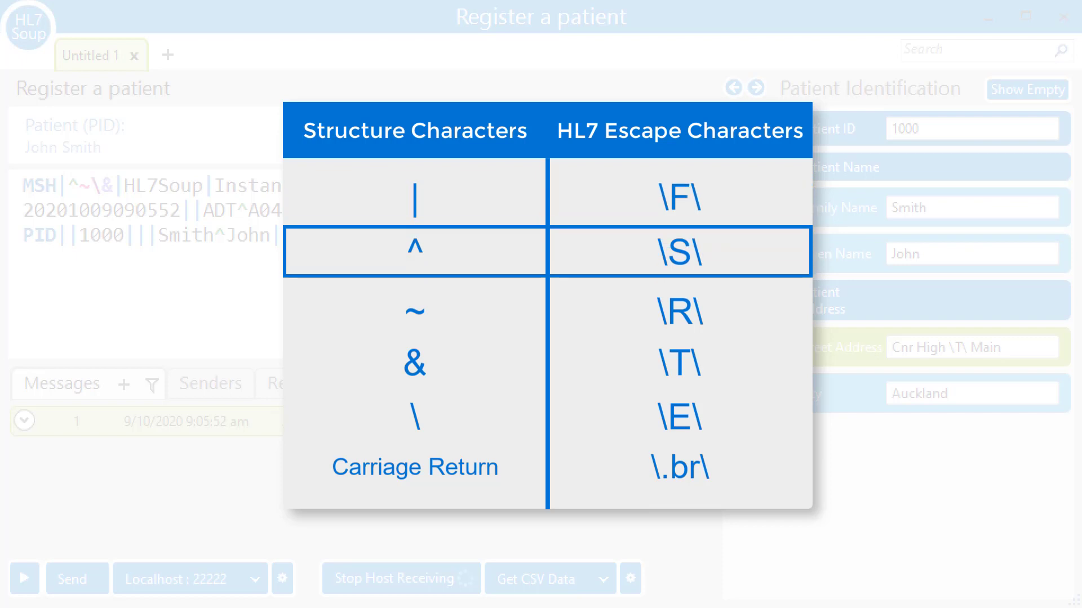
{"action": "mouse_move", "coordinate": [413, 310]}
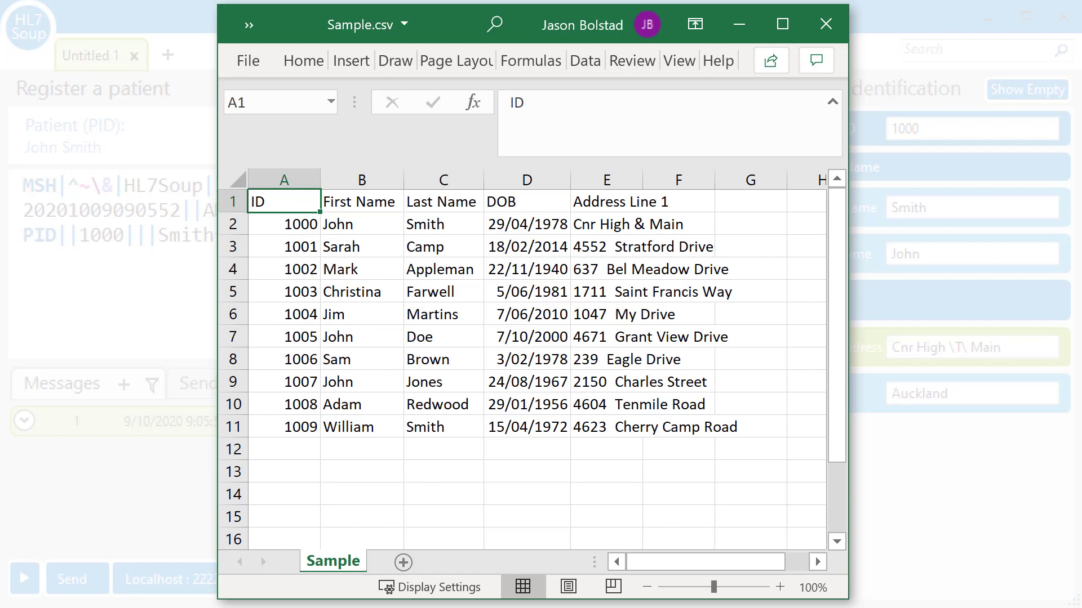
- Bring up Sample.csv in Excel with its ten patient rows and columns
{"action": "left_click", "coordinate": [300, 223]}
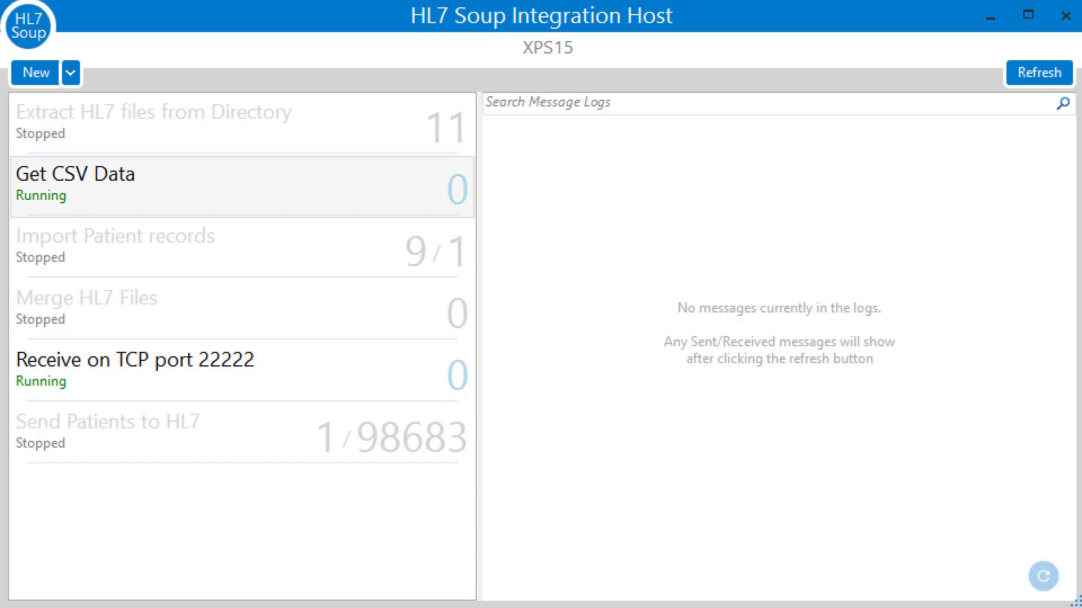
- Open the Get CSV Data integration in the Workflow Designer
{"action": "double_click", "coordinate": [103, 184]}
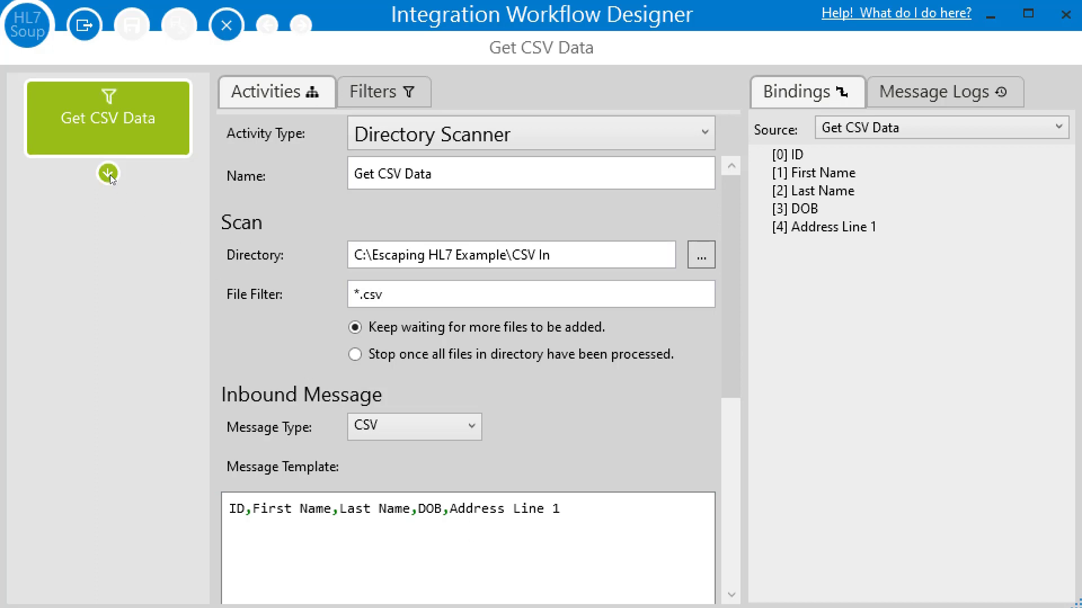
- Add a TCP Sender (MLLP) to 127.0.0.1:22222 after Get CSV Data with the sample HL7 message template
{"action": "left_click", "coordinate": [108, 173]}
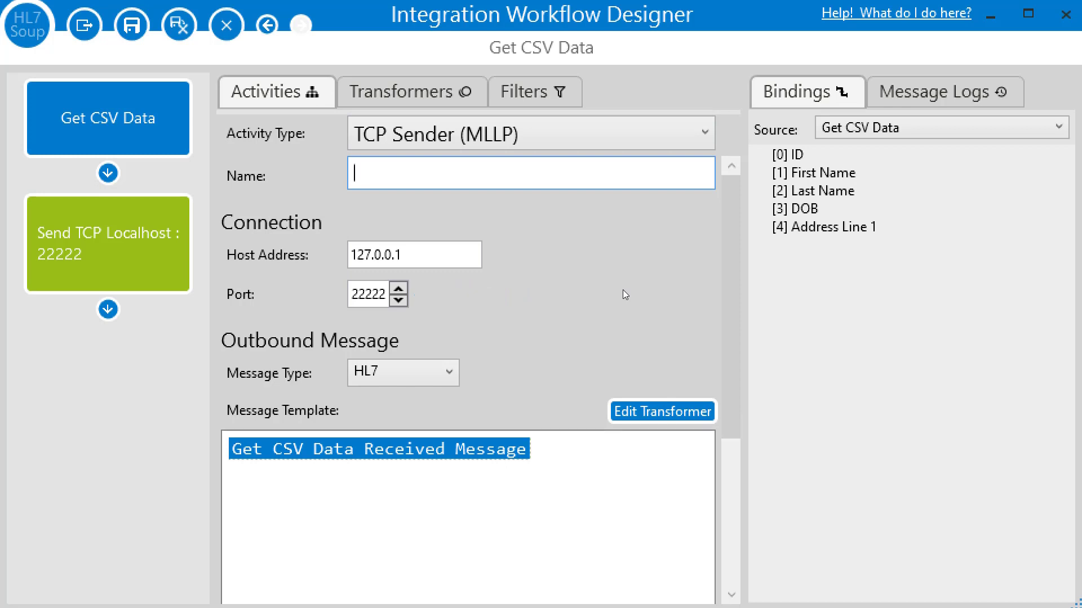
{"action": "mouse_move", "coordinate": [436, 212]}
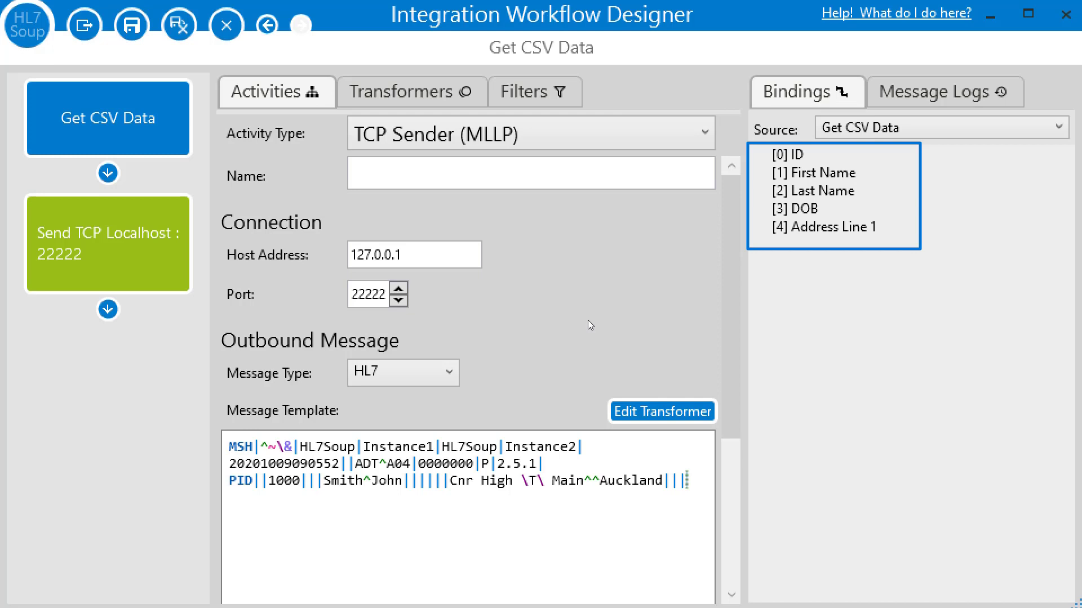
- Bind ID, Last Name, First Name, DOB and Address Line 1 onto the PID values in the template
{"action": "left_click", "coordinate": [484, 476]}
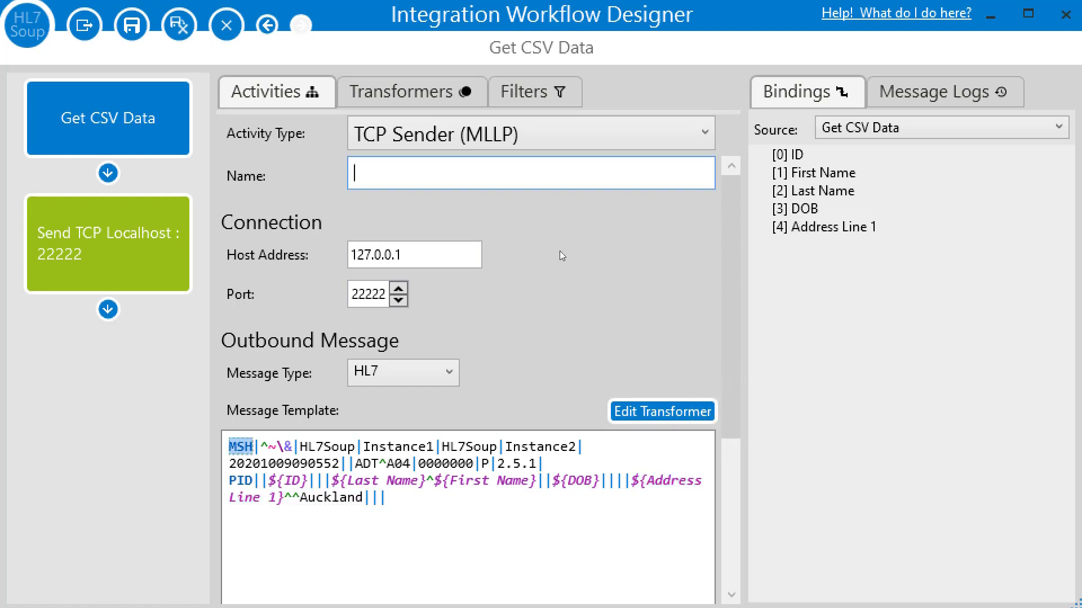
{"action": "mouse_move", "coordinate": [518, 416]}
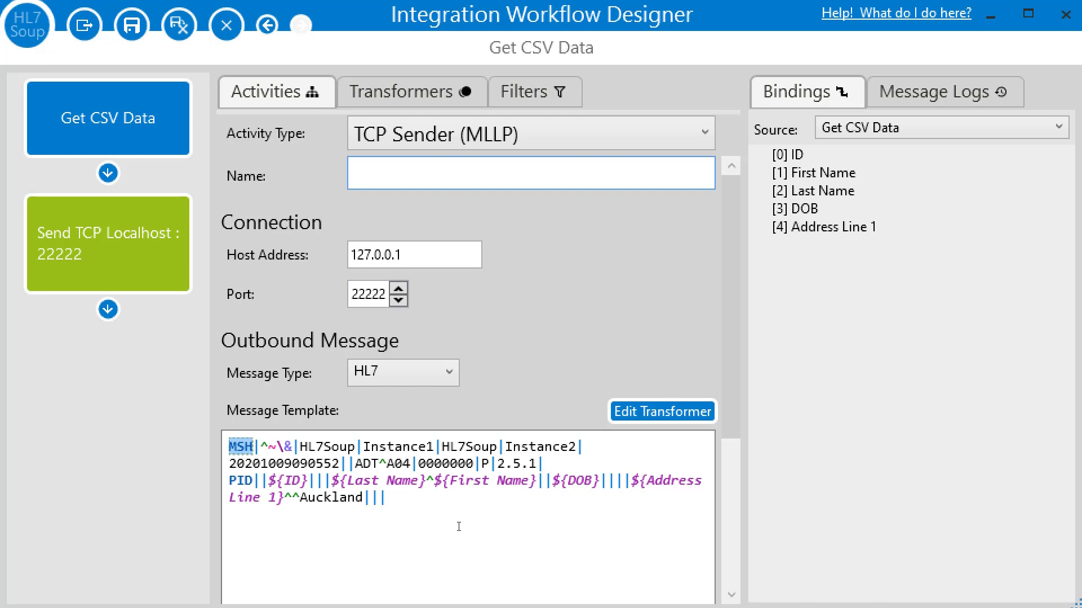
{"action": "left_click", "coordinate": [531, 172]}
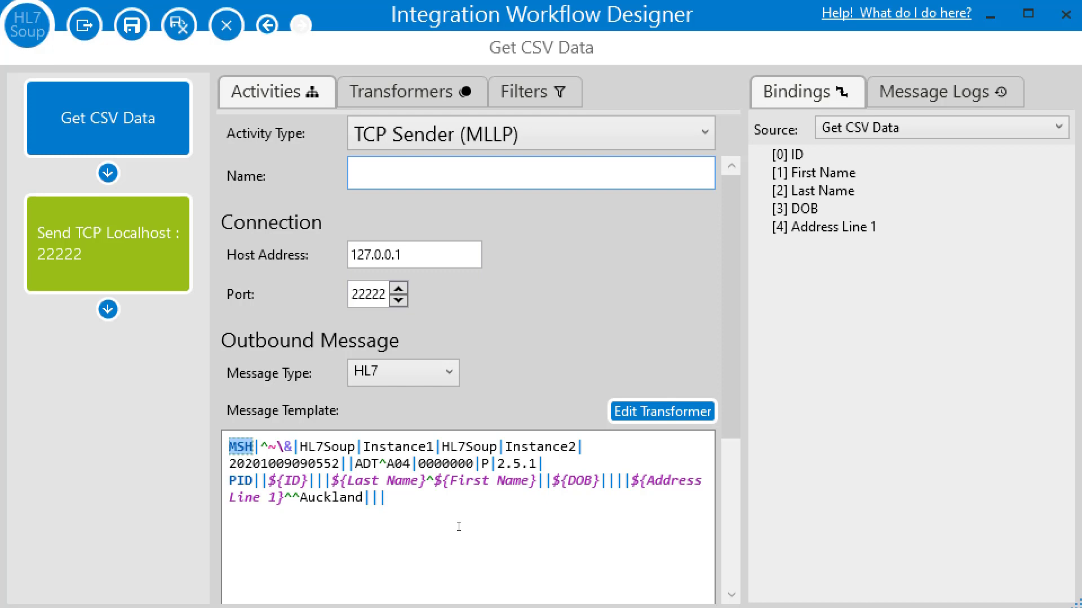
{"action": "left_click", "coordinate": [531, 173]}
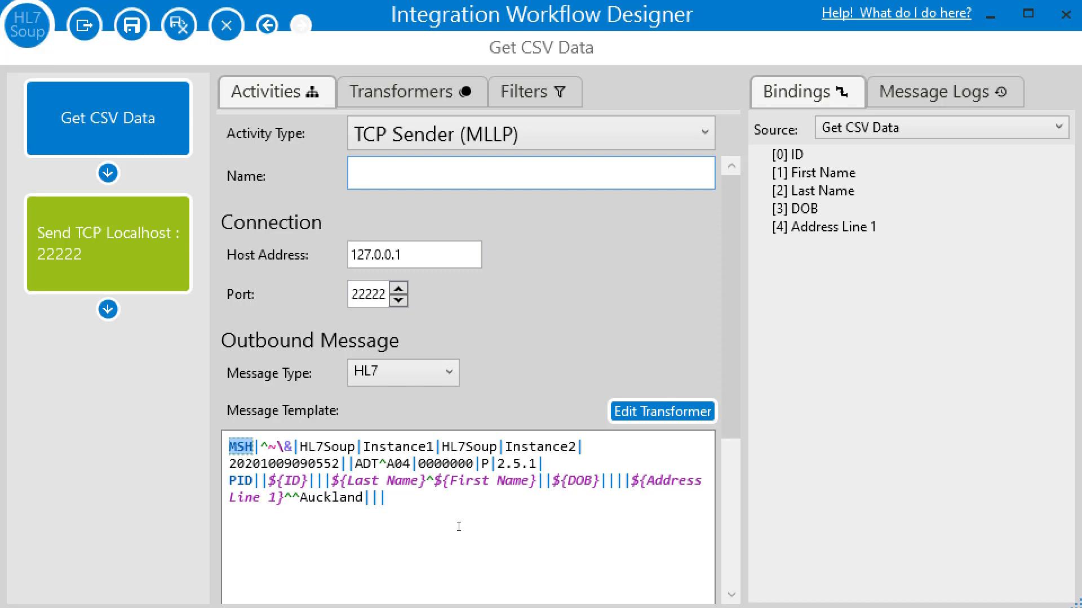
{"action": "left_click", "coordinate": [531, 172]}
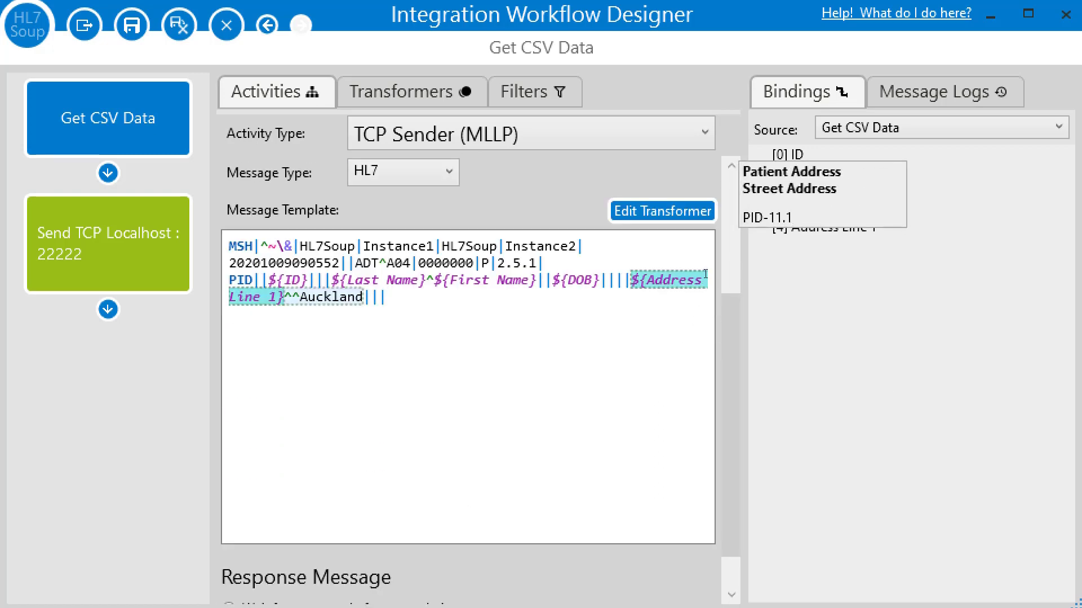
- Apply HL7 Encode to the ${Address Line 1} variable so it reads ${Address Line 1:HL7Encode}
{"action": "right_click", "coordinate": [484, 279]}
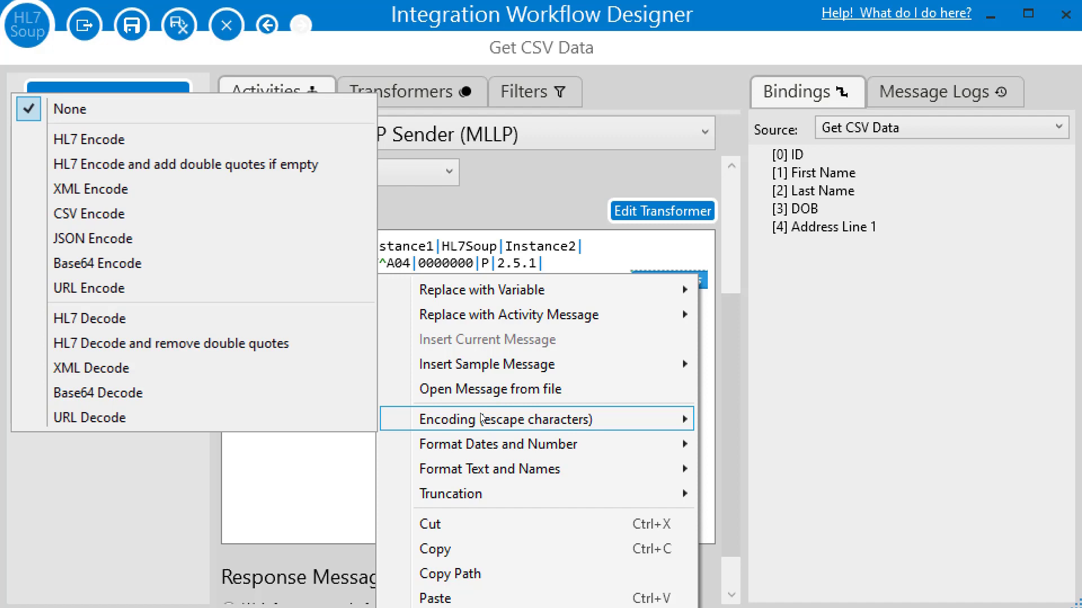
{"action": "mouse_move", "coordinate": [88, 139]}
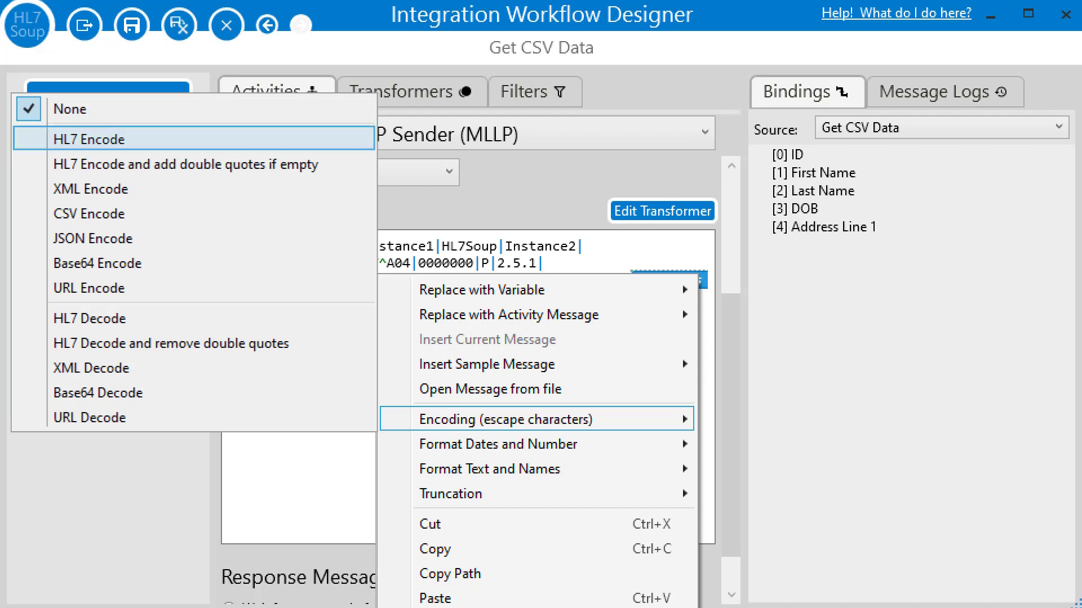
{"action": "left_click", "coordinate": [88, 138]}
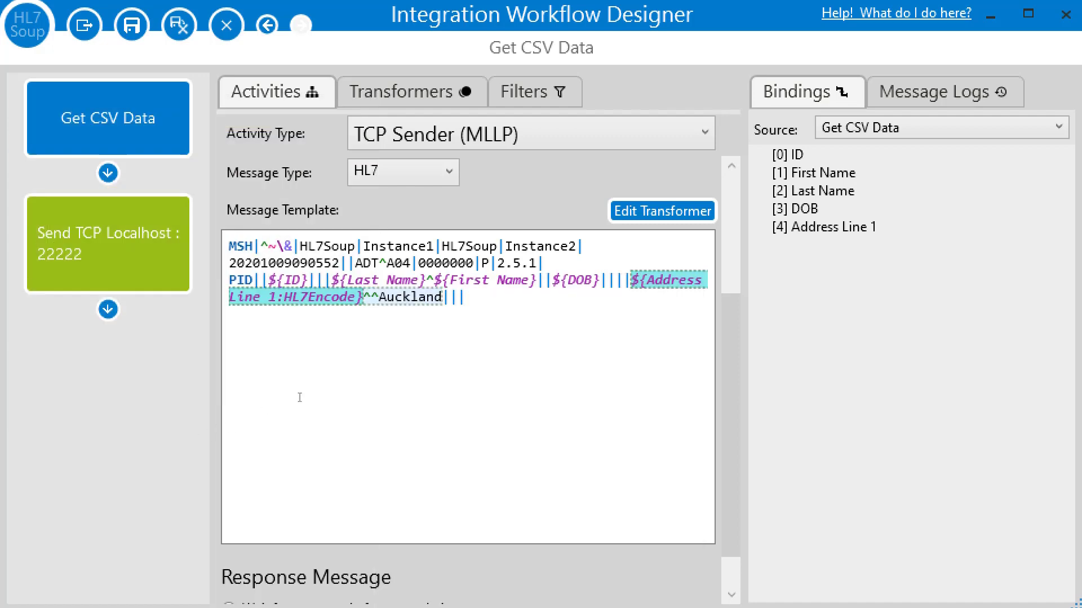
{"action": "mouse_move", "coordinate": [347, 379]}
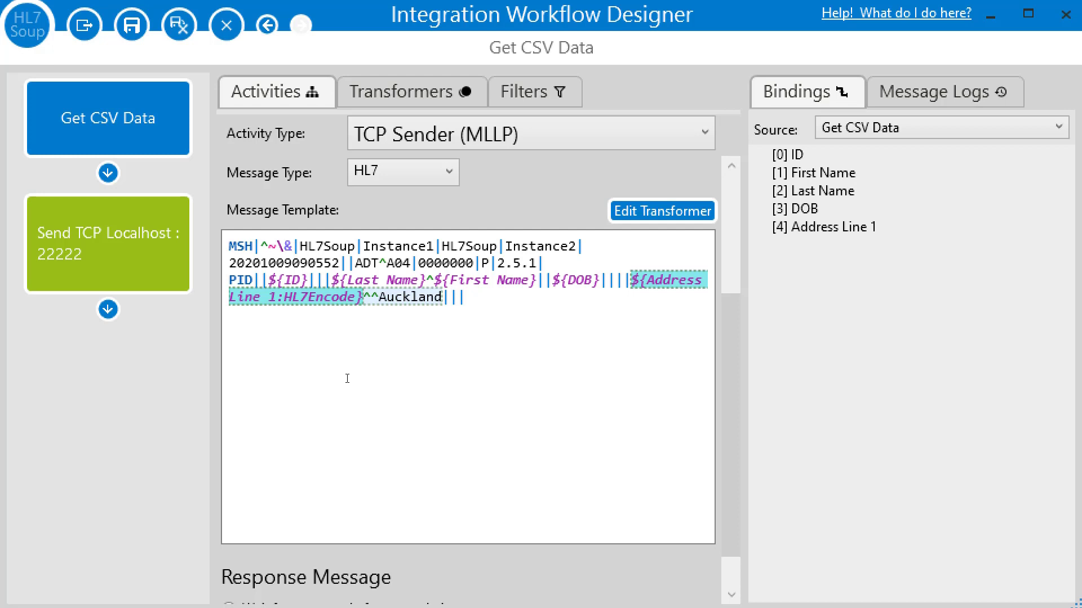
- Add a second TCP Sender (MLLP) to 127.0.0.1:22222 templated with the sample patient message
{"action": "right_click", "coordinate": [573, 280]}
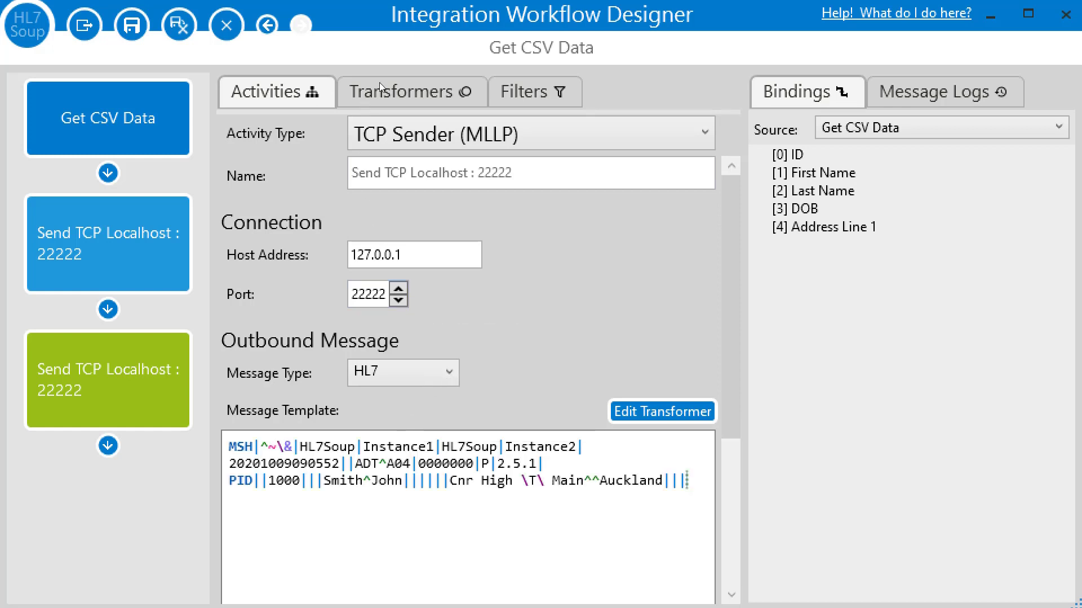
- In Transformers, map source fields [0]–[3] onto PID ID, name fields and DOB at PID-7
{"action": "left_click", "coordinate": [410, 91]}
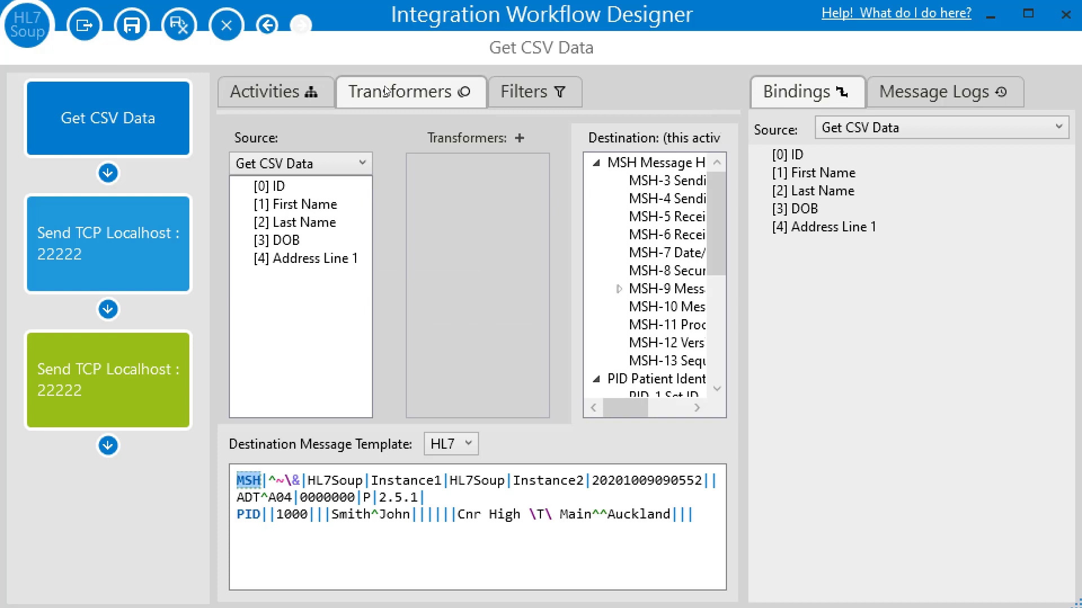
{"action": "left_click", "coordinate": [287, 190]}
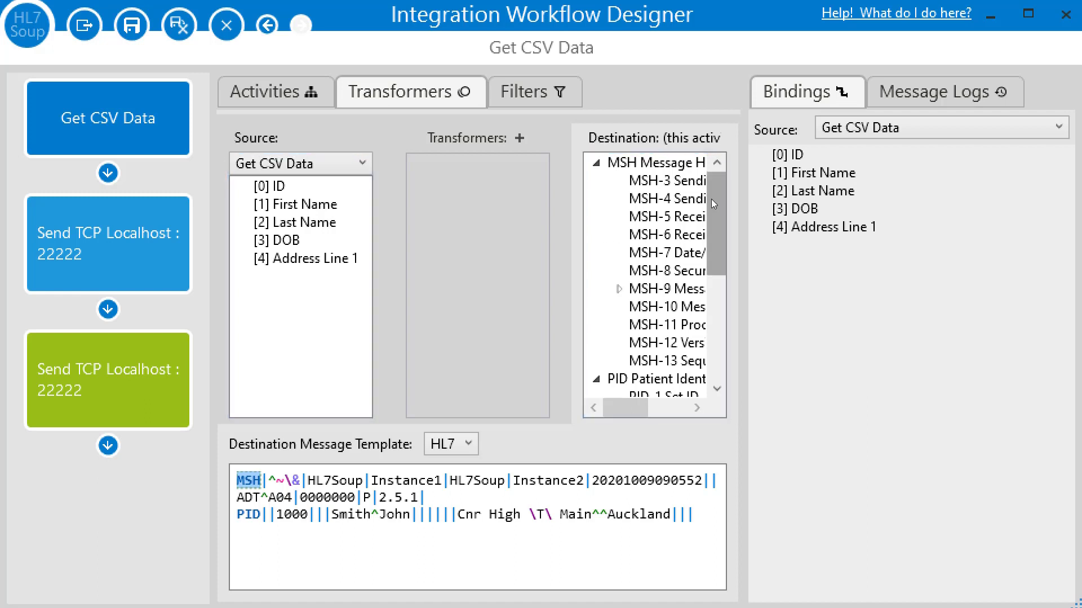
{"action": "scroll", "scroll_direction": "down", "scroll_amount": 3}
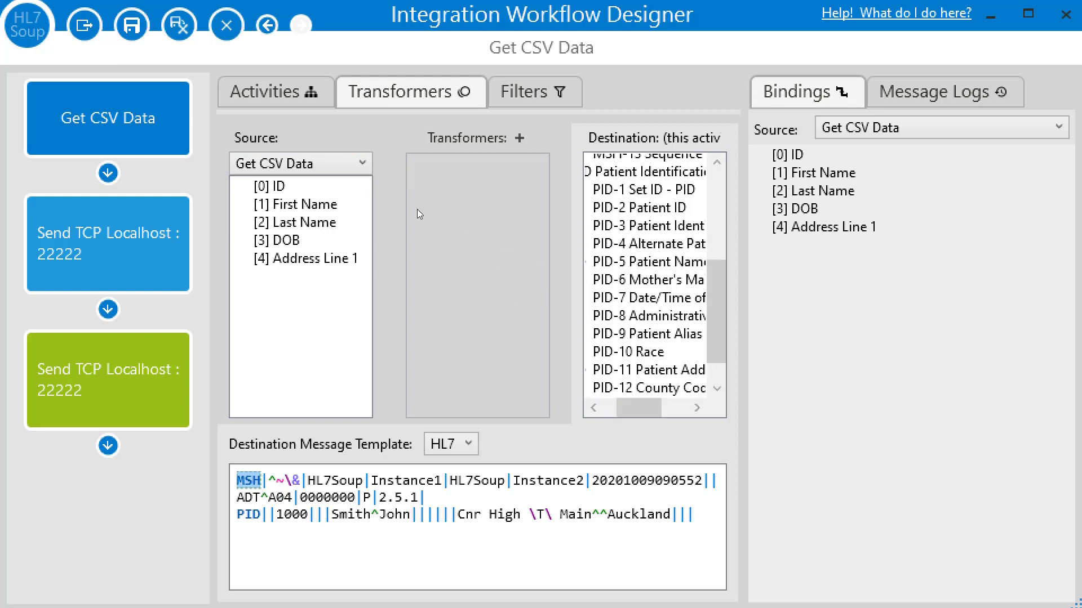
{"action": "left_click", "coordinate": [273, 186]}
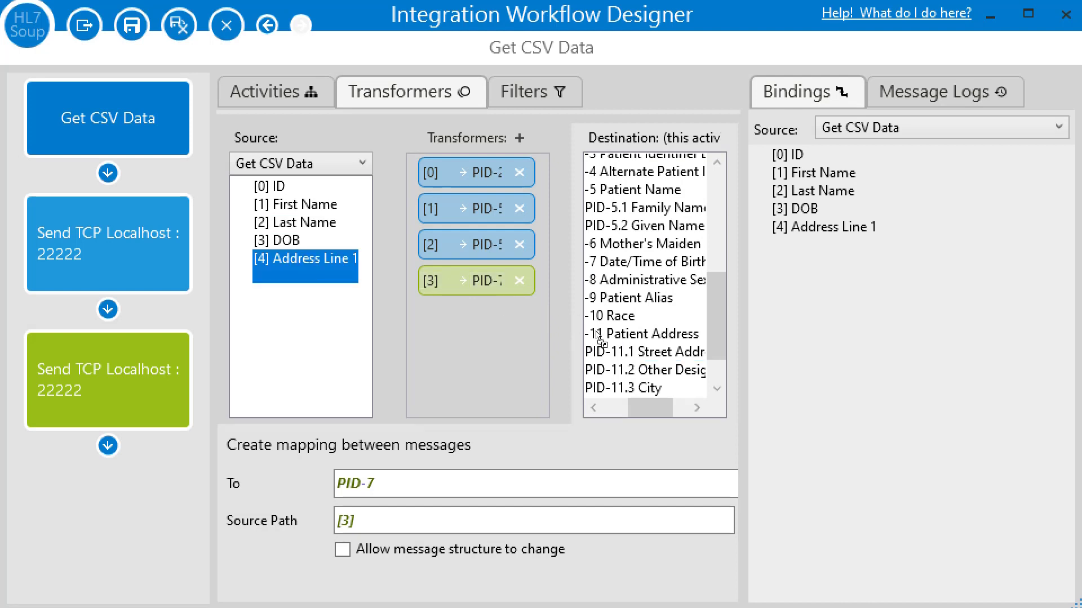
{"action": "left_click", "coordinate": [641, 352]}
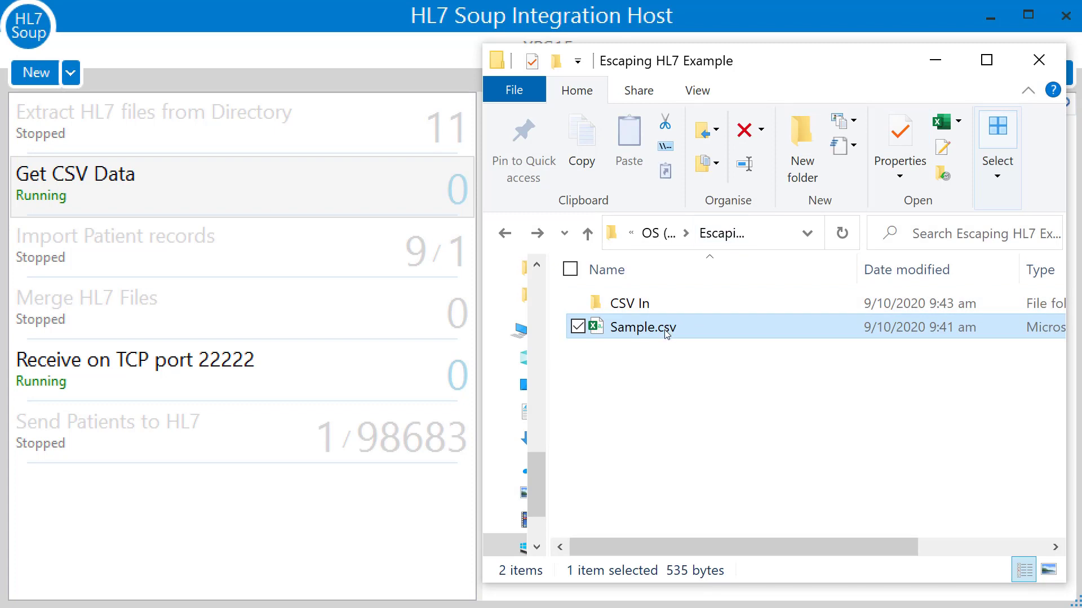
- Drop Sample.csv into the CSV In folder so the workflow picks up its rows
{"action": "left_click_drag", "start_coordinate": [636, 327], "coordinate": [635, 302]}
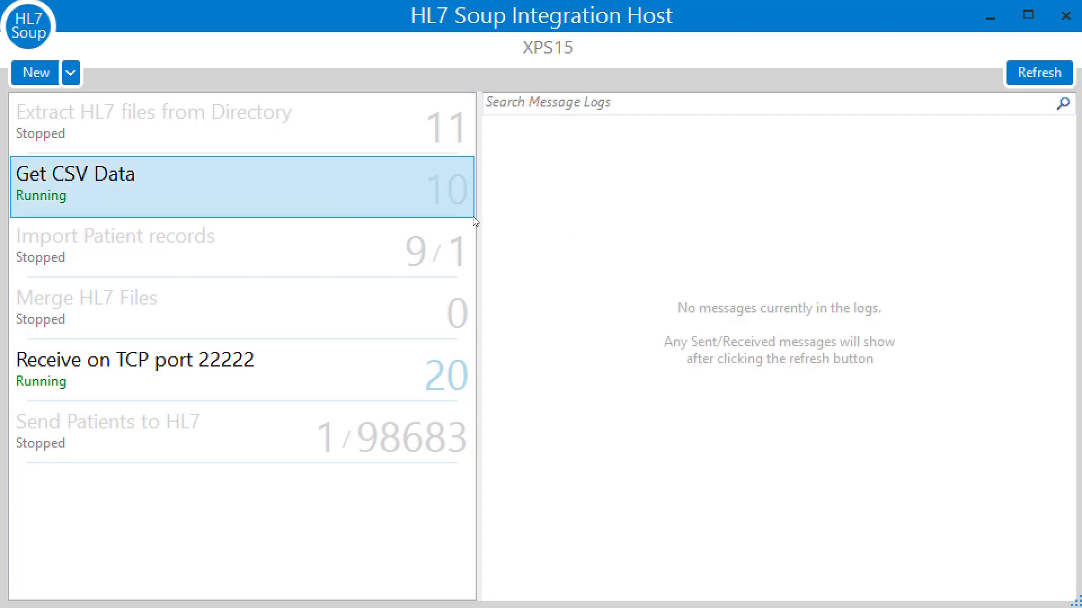
- Refresh Get CSV Data's message logs and expand Send TCP Localhost showing Cnr High \T\ Main
{"action": "left_click", "coordinate": [1037, 72]}
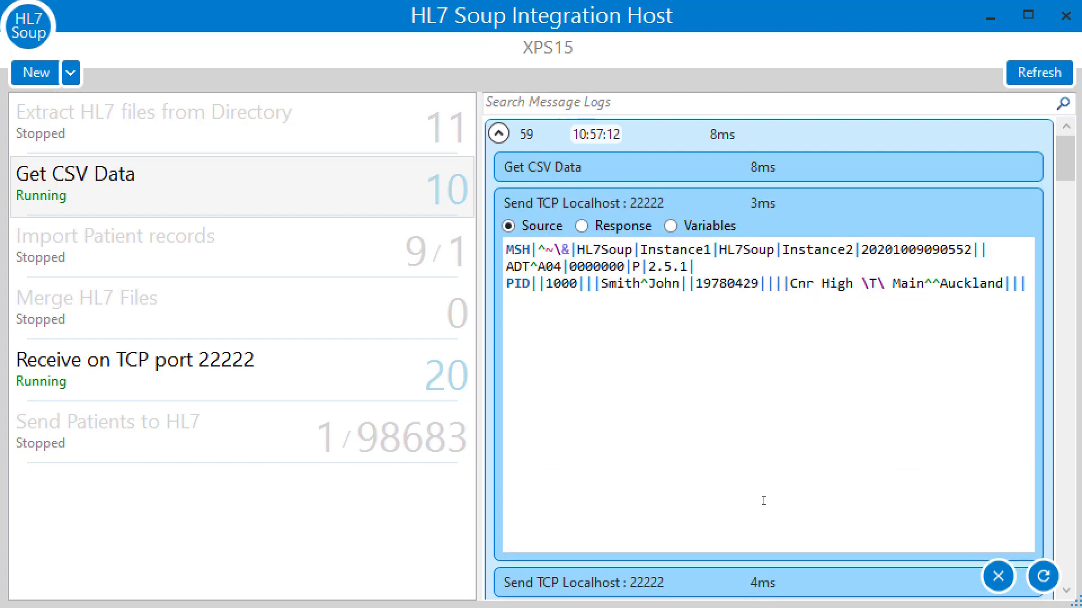
{"action": "mouse_move", "coordinate": [860, 306]}
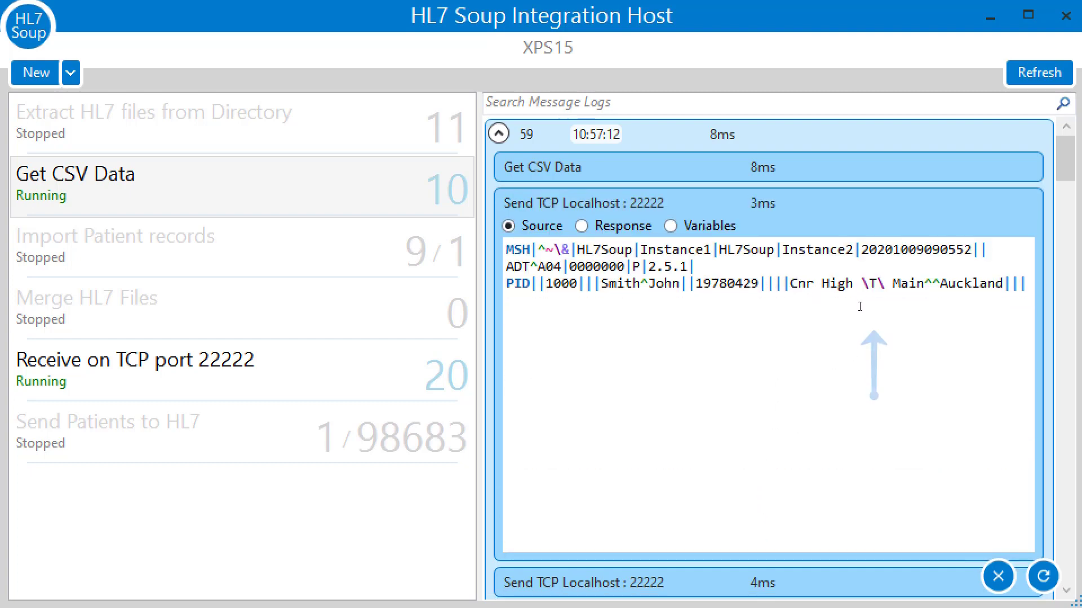